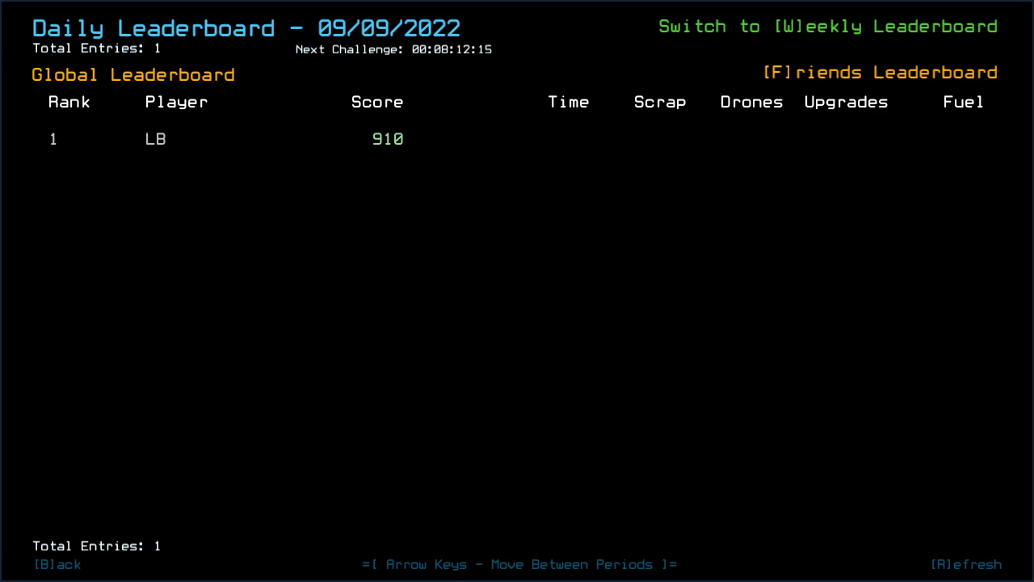
Switch to the previous day's (09/08/2022) daily leaderboard.
key("Left")
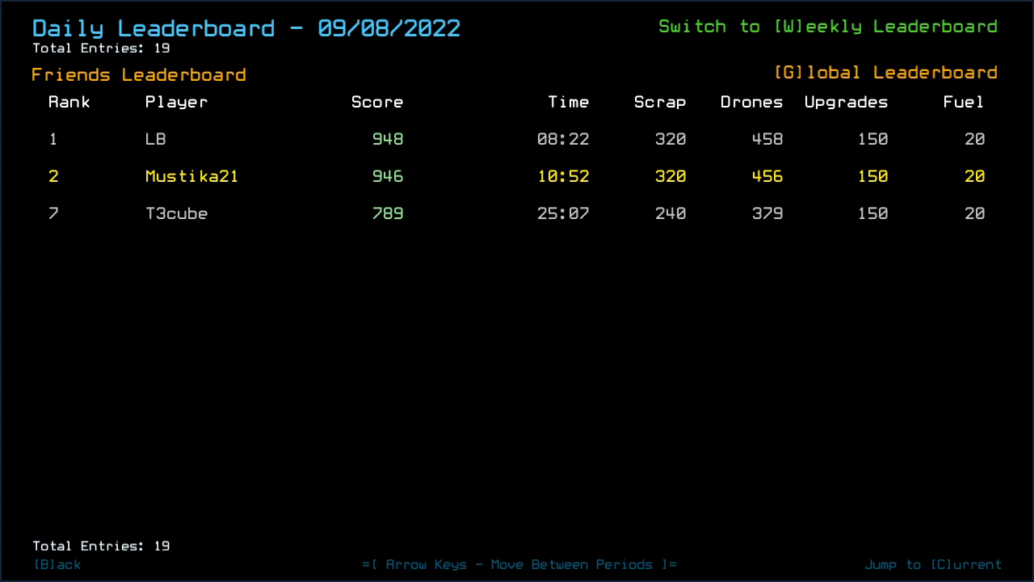
left_click(883, 71)
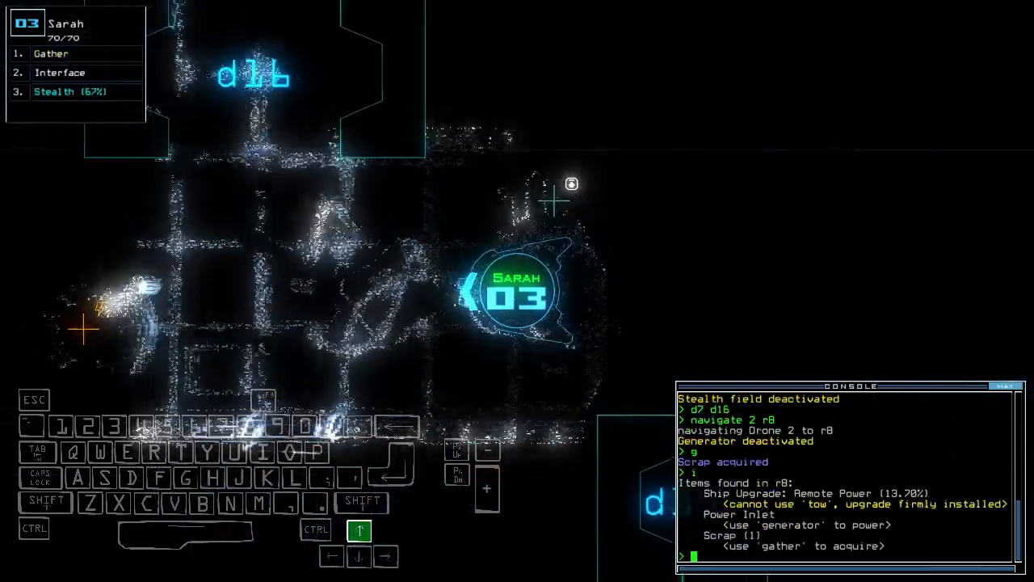
Issue the 'generator 2' console command to toggle the derelict's generator.
type("generator 2")
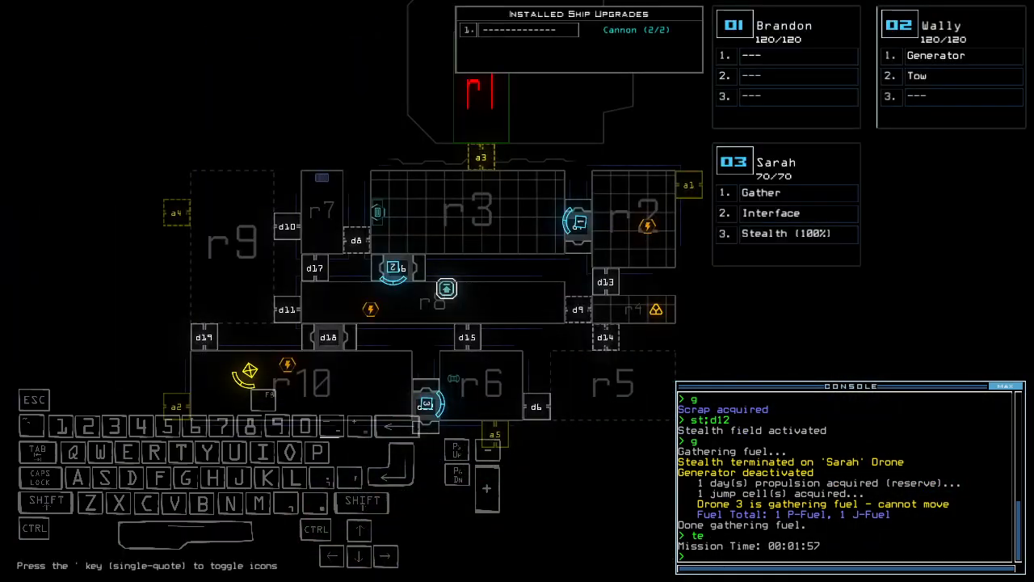
Issue the 'generator' command to power the derelict back on.
type("generator")
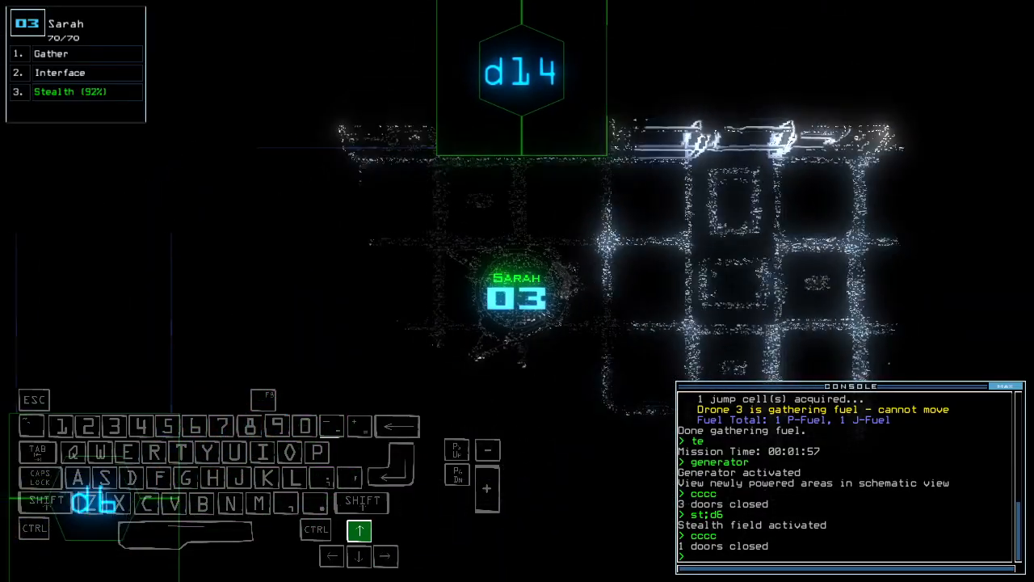
key("right")
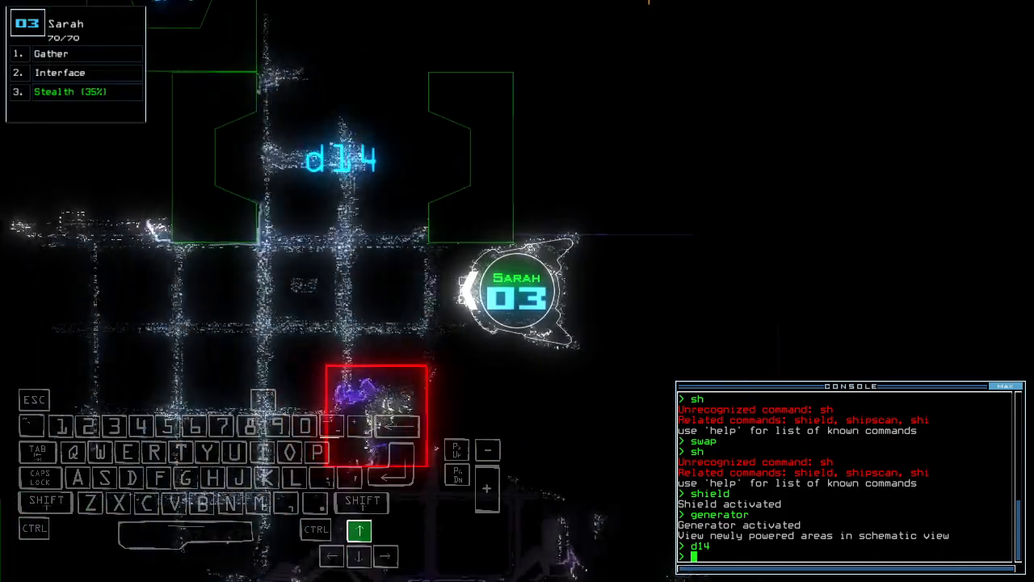
Operate door d14, command the drones onward, and begin the 'dd a' re-dock command.
key("Right")
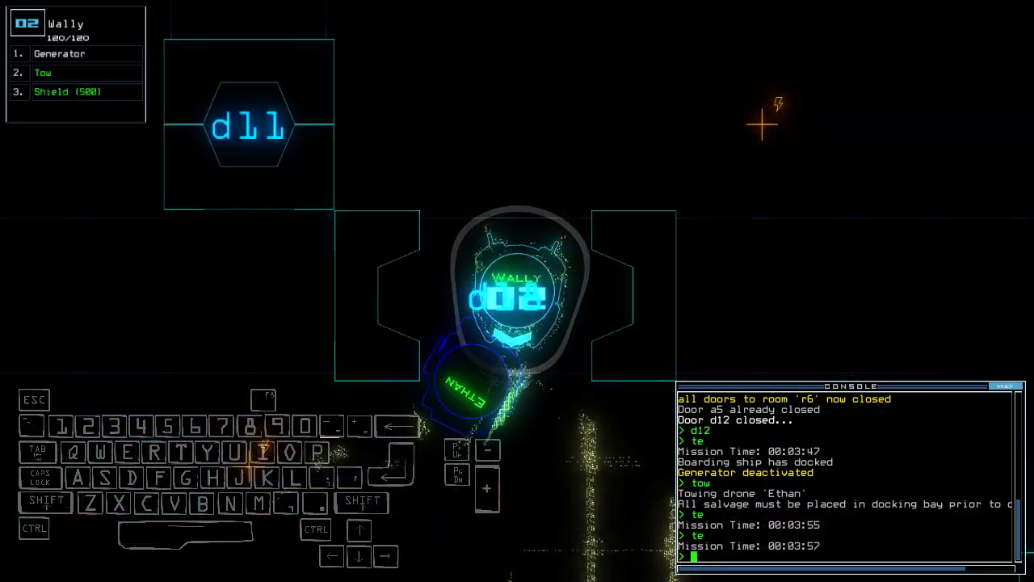
key("up")
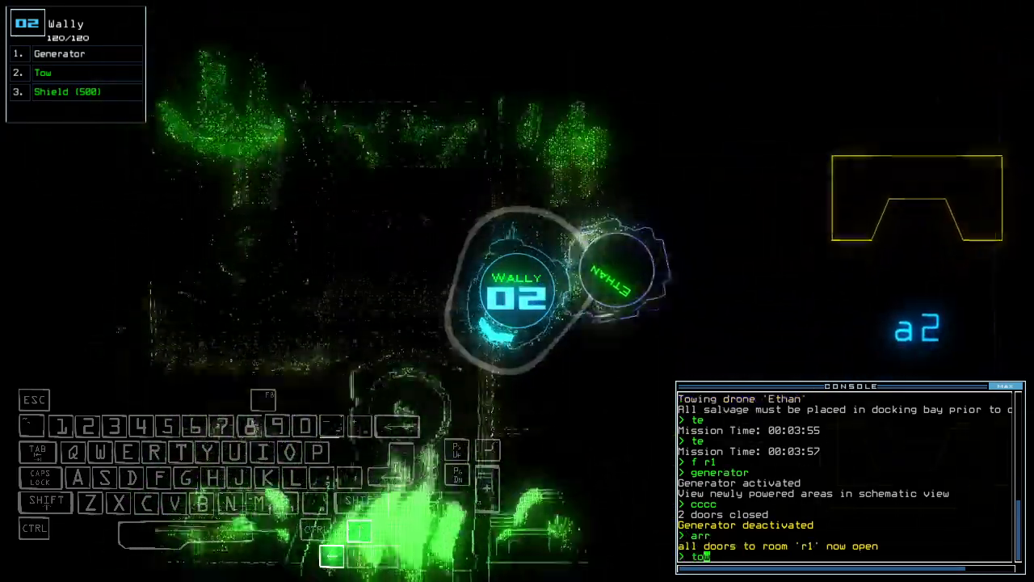
key("Return")
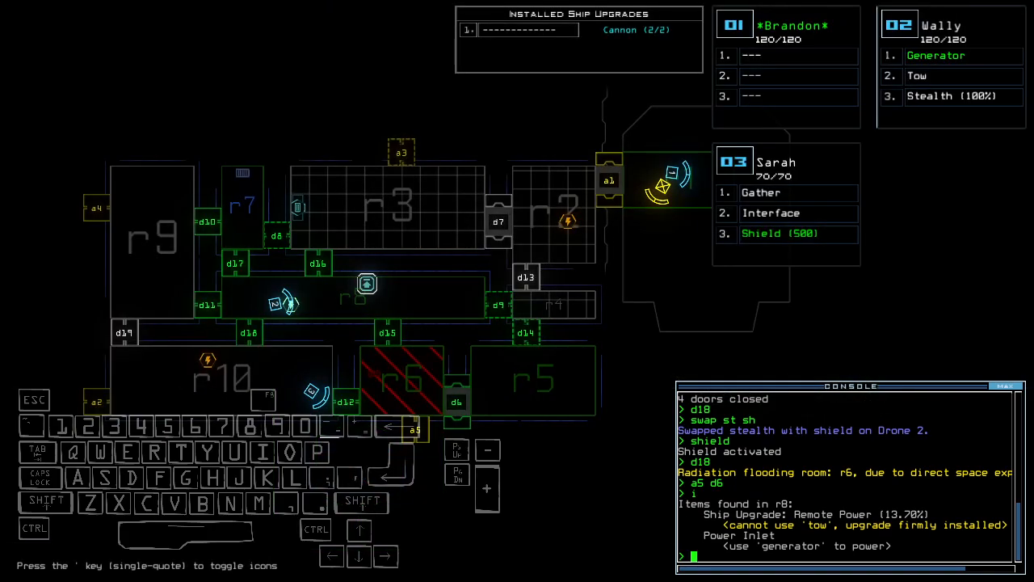
type("dd a2")
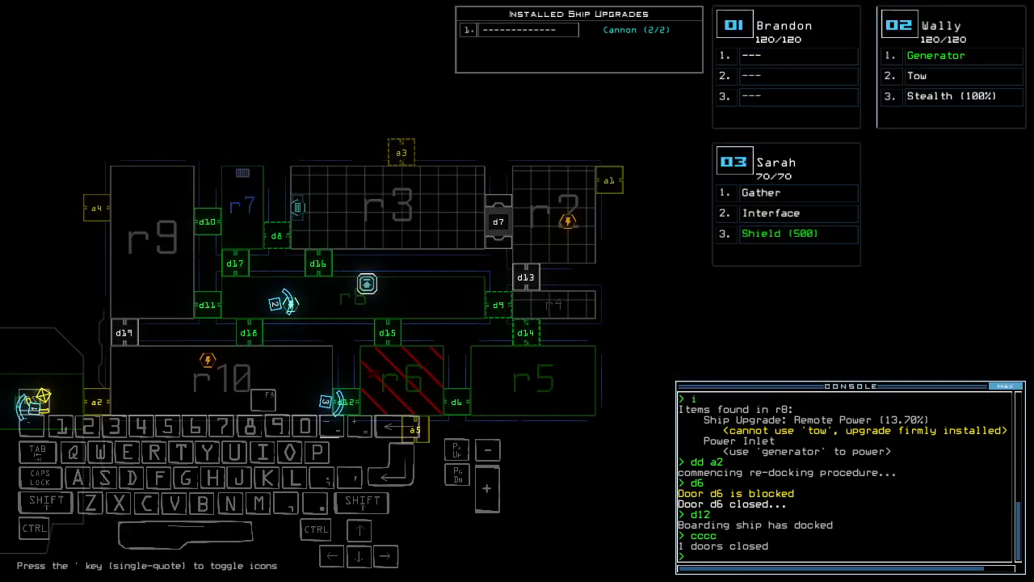
Begin the door command to close doors d6 and d12.
type("d")
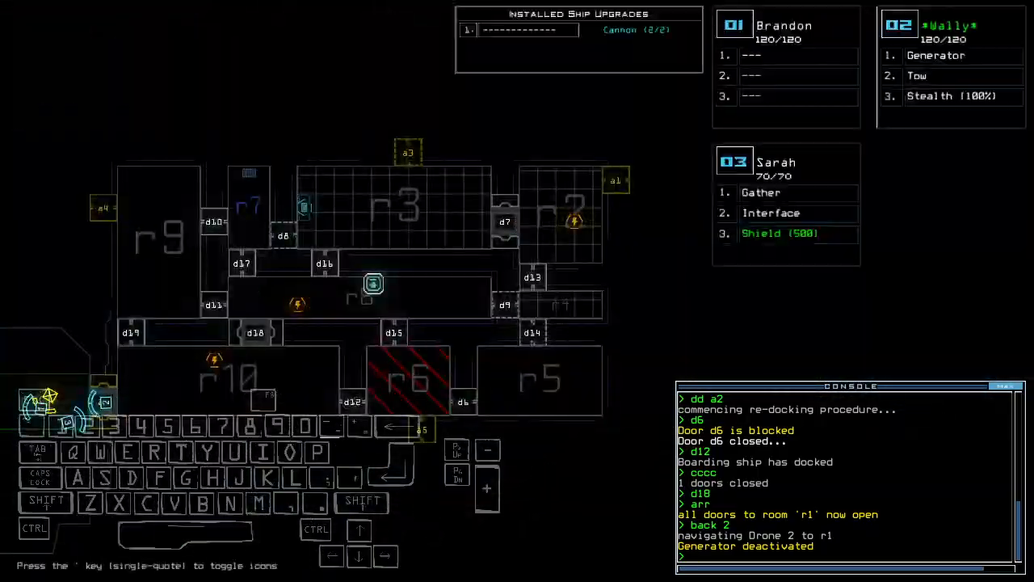
type("dd a5")
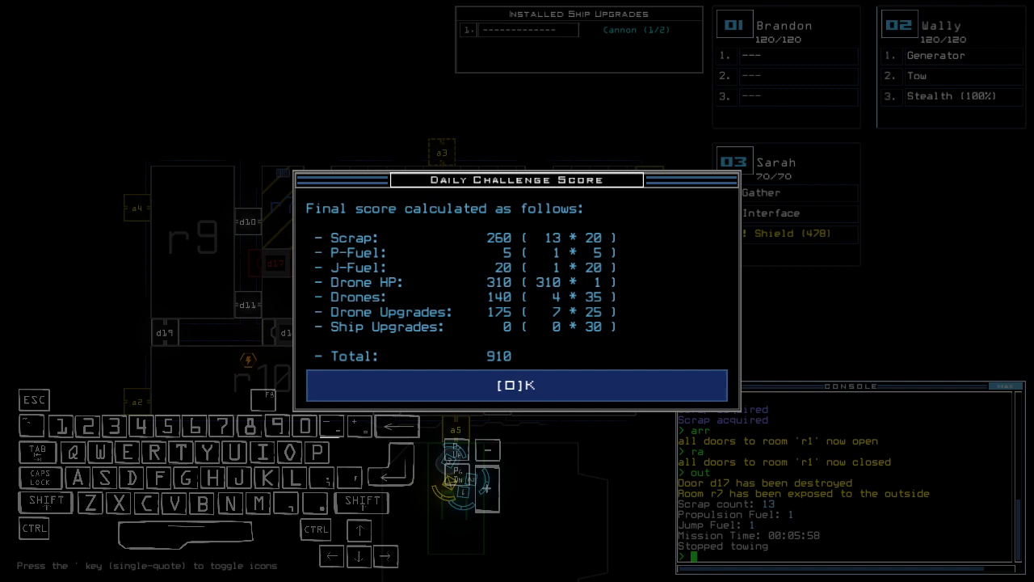
mouse_move(245, 338)
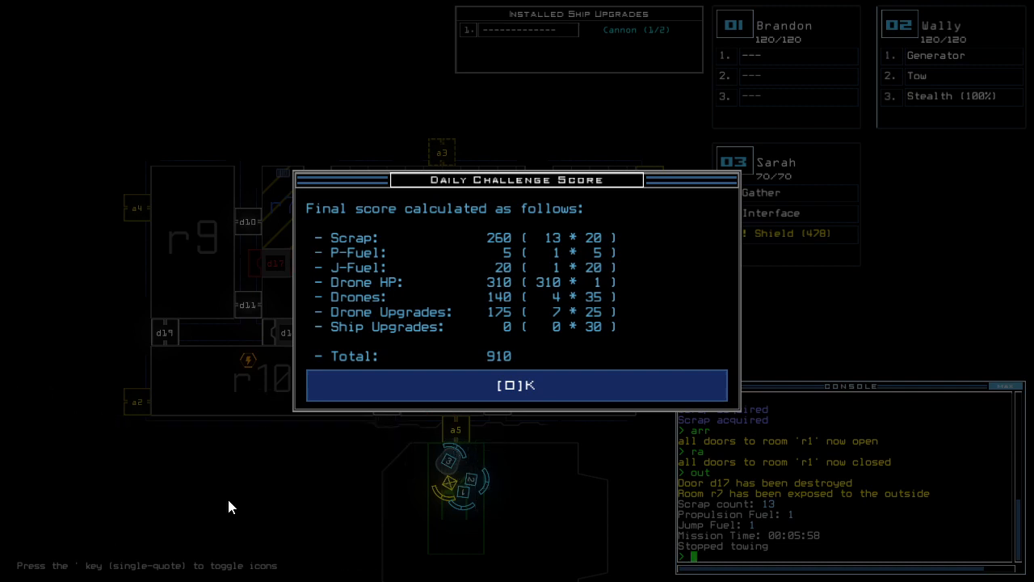
Dismiss the 910-point Daily Challenge Score dialog to show the 09/09/2022 leaderboard.
left_click(517, 385)
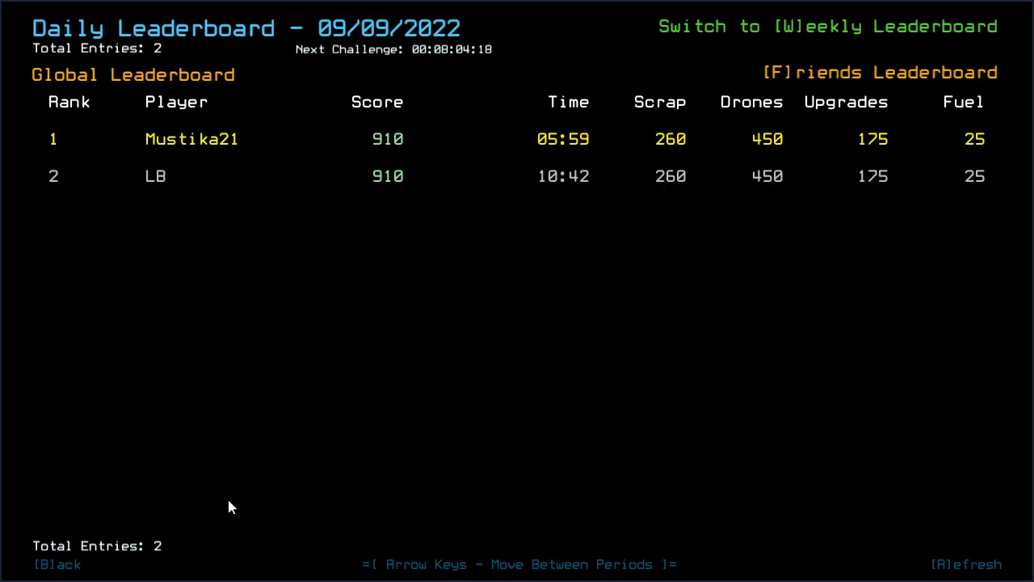